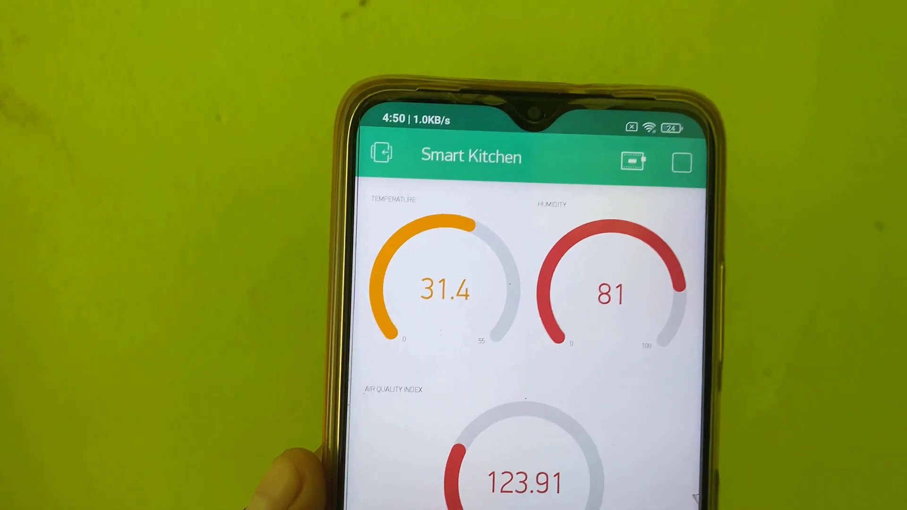
# Step: Switch to the Smart Kitchen PCB layout in EasyEDA and zoom out over the whole routed board
pyautogui.scroll(-3)
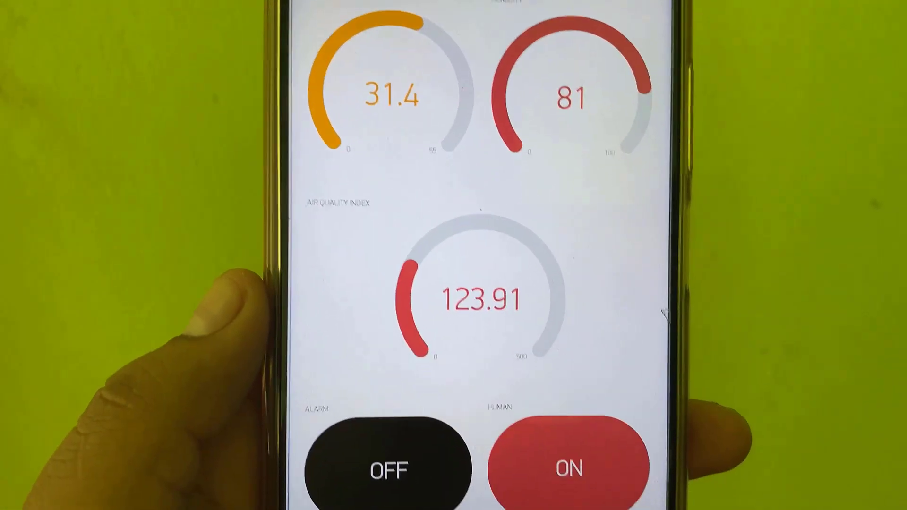
pyautogui.scroll(-3)
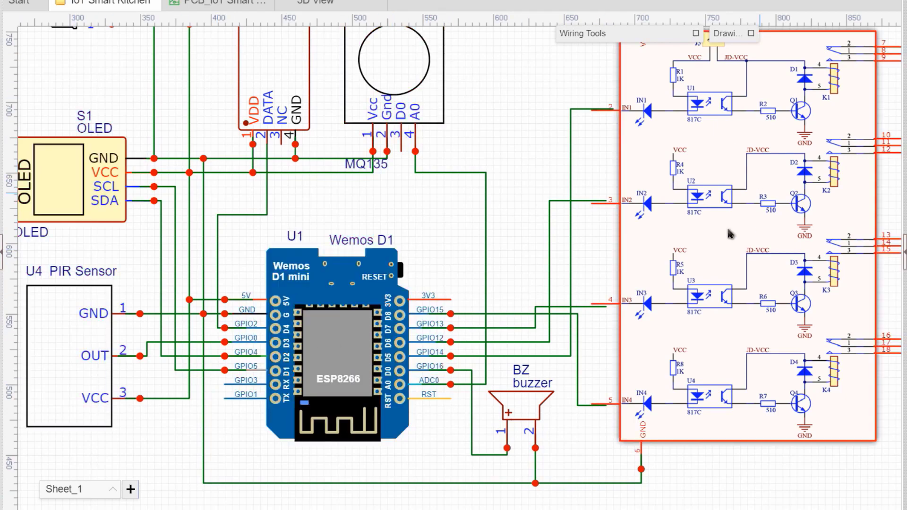
pyautogui.click(220, 2)
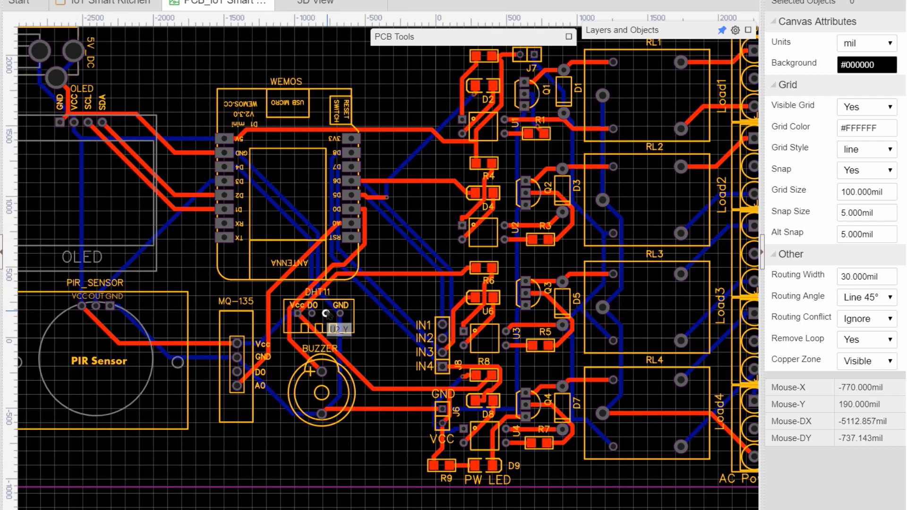
pyautogui.scroll(-3)
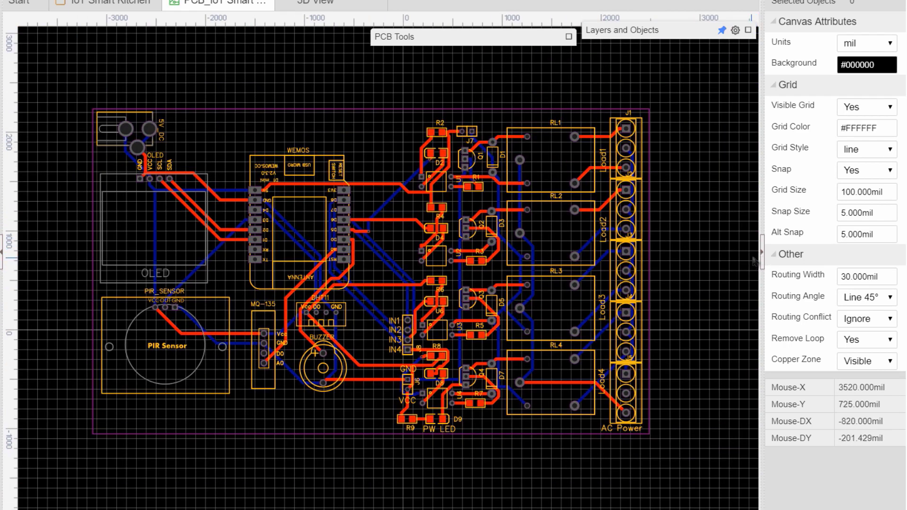
pyautogui.scroll(3)
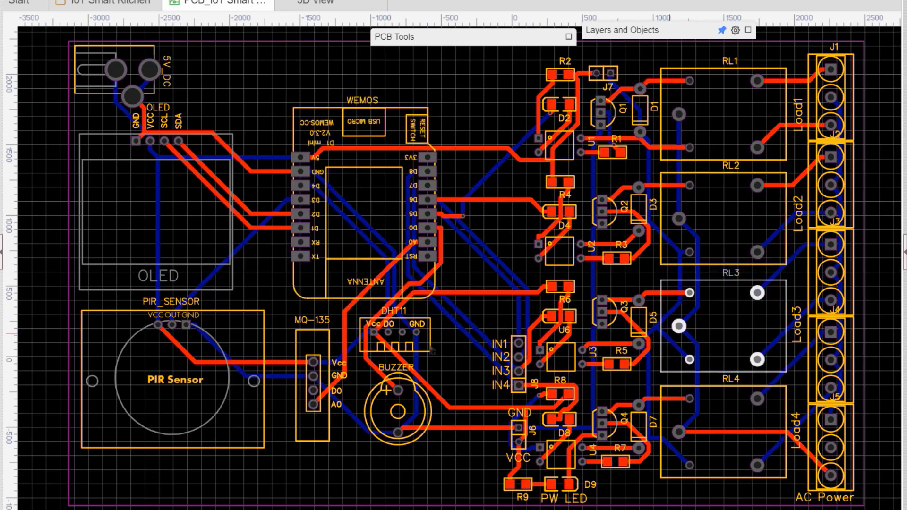
pyautogui.click(314, 3)
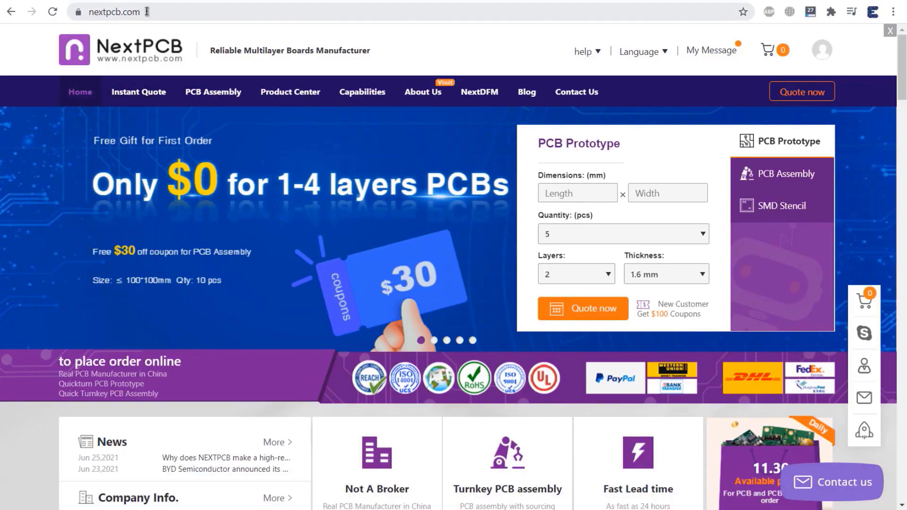
# Step: Go to nextpcb.com and show the Instant Quote menu with PCB, Assembly and Stencil quote options
pyautogui.click(114, 11)
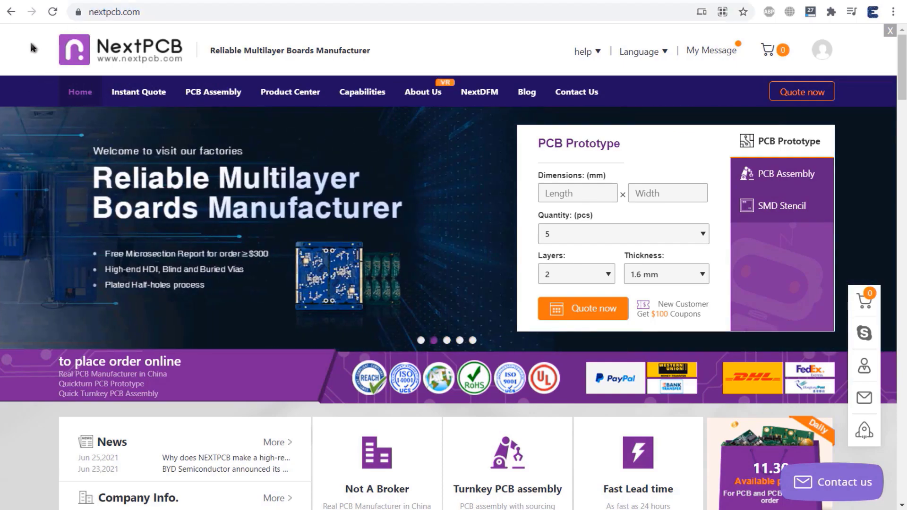
pyautogui.scroll(-3)
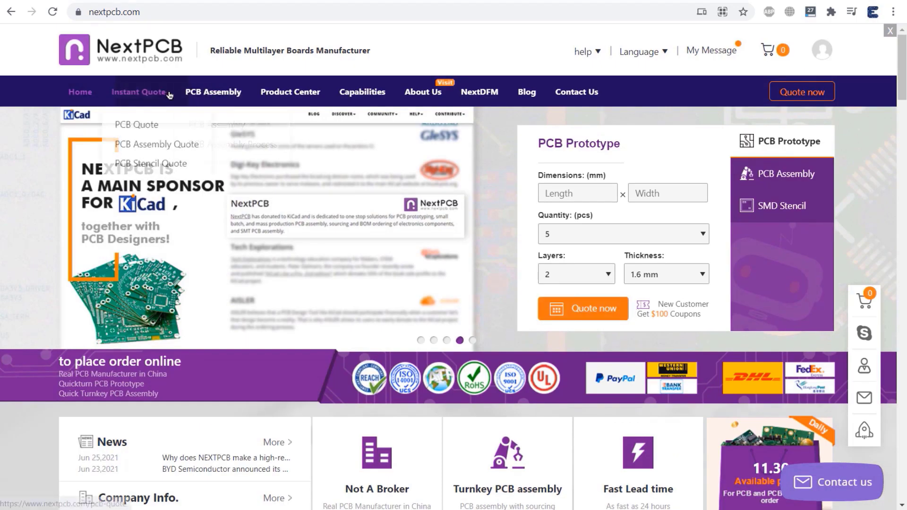
# Step: Upload the boost converter Gerber to PCB Quote, set quantity 5, and add the $12.66 order to cart
pyautogui.click(136, 125)
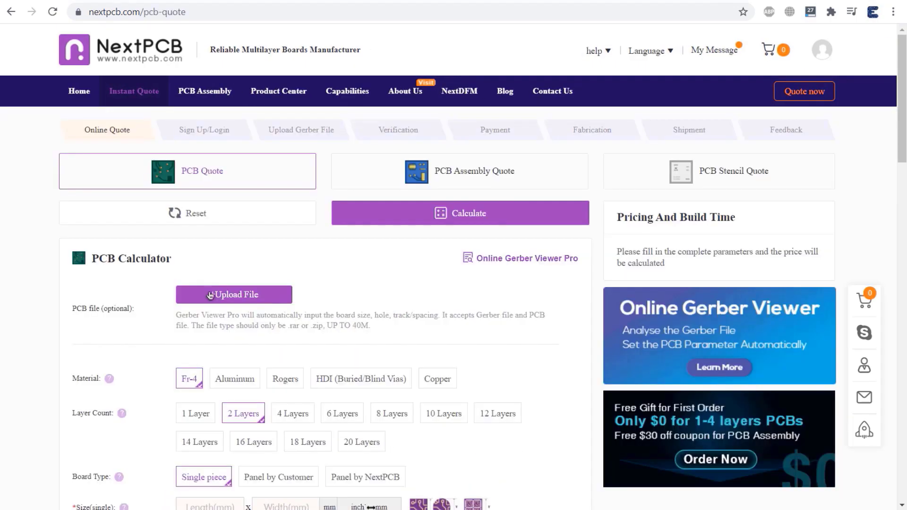
pyautogui.click(233, 295)
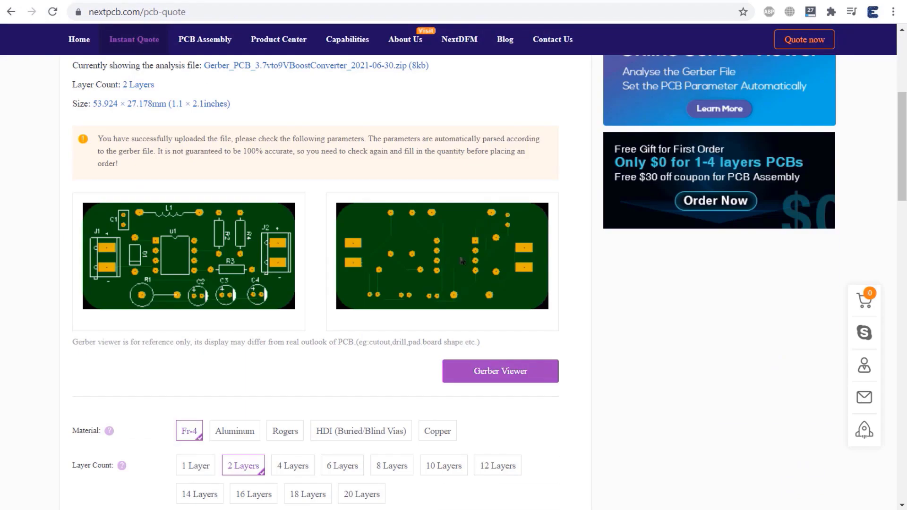
pyautogui.scroll(-3)
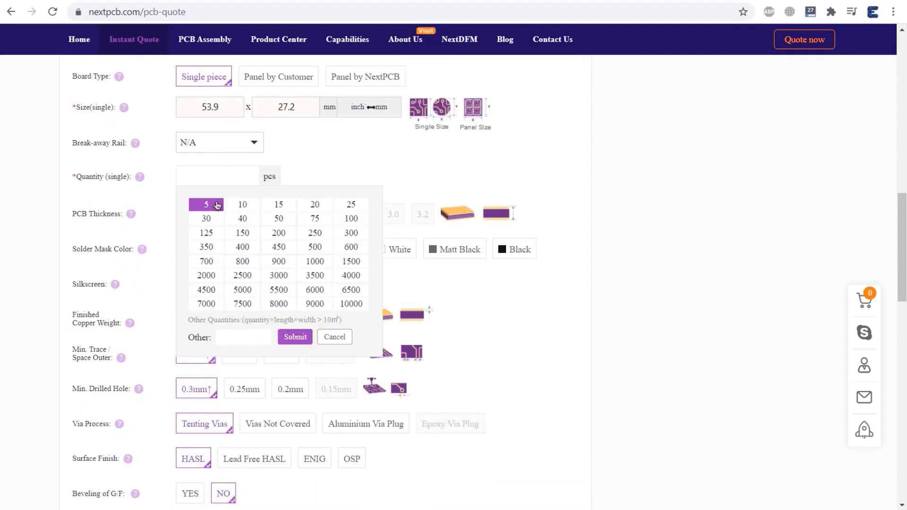
pyautogui.click(206, 204)
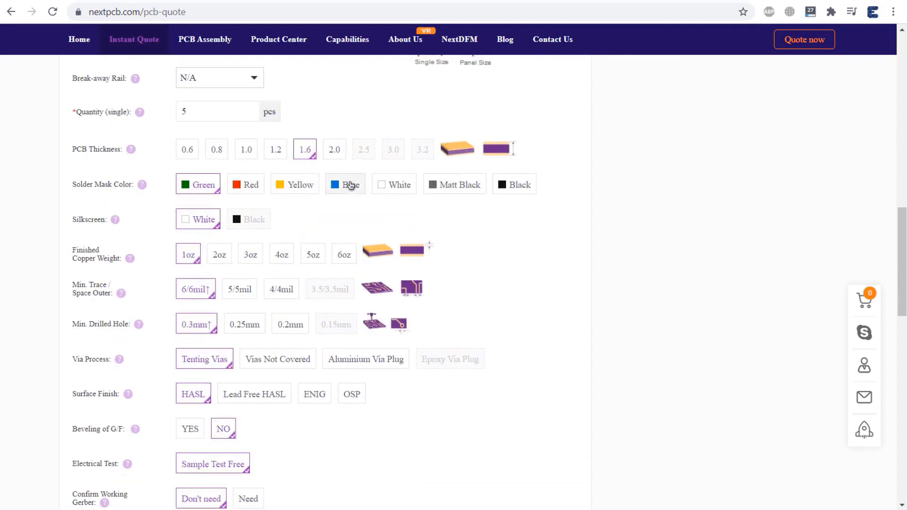
pyautogui.click(346, 184)
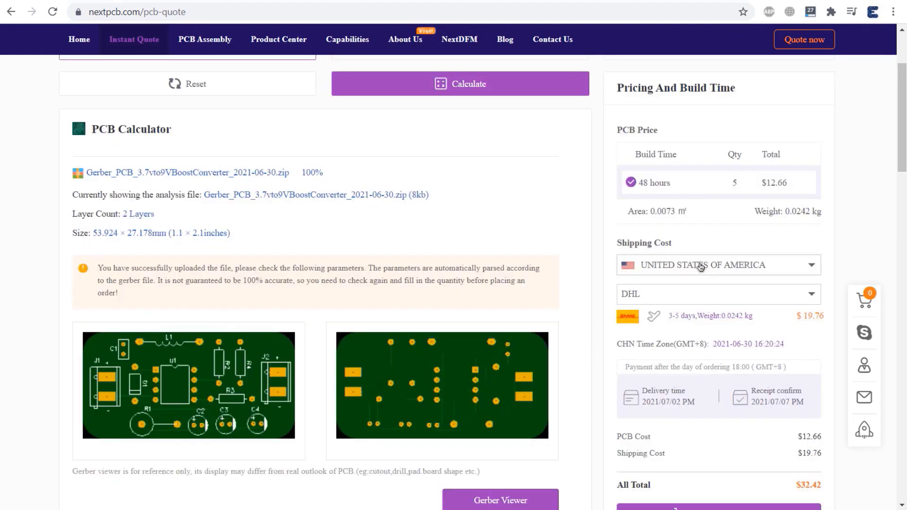
pyautogui.scroll(-3)
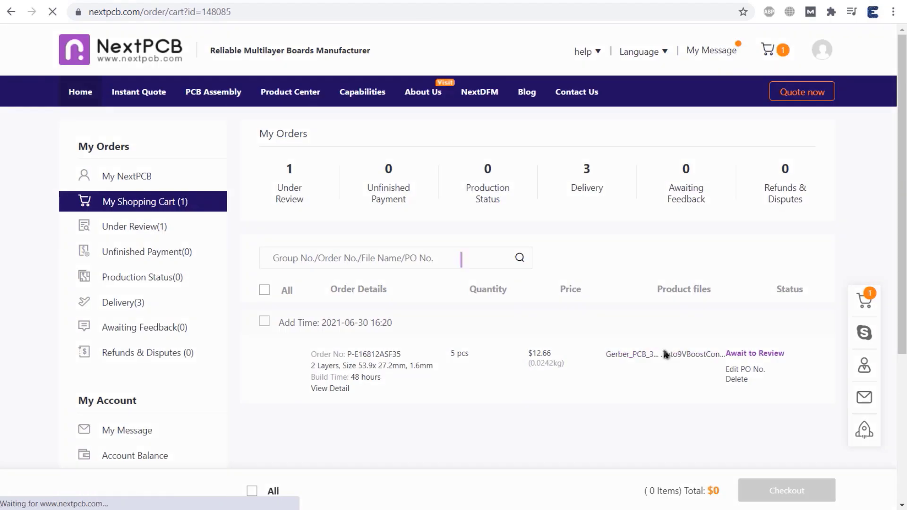
pyautogui.scroll(-3)
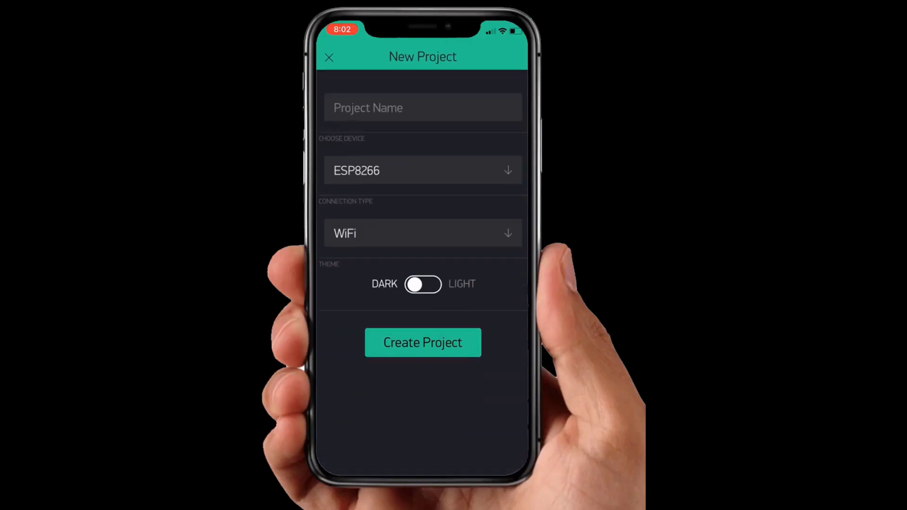
# Step: Name the new Blynk project 'Smart Kitchen' for NodeMCU over WiFi and create it
pyautogui.write('Smart Kitchen')
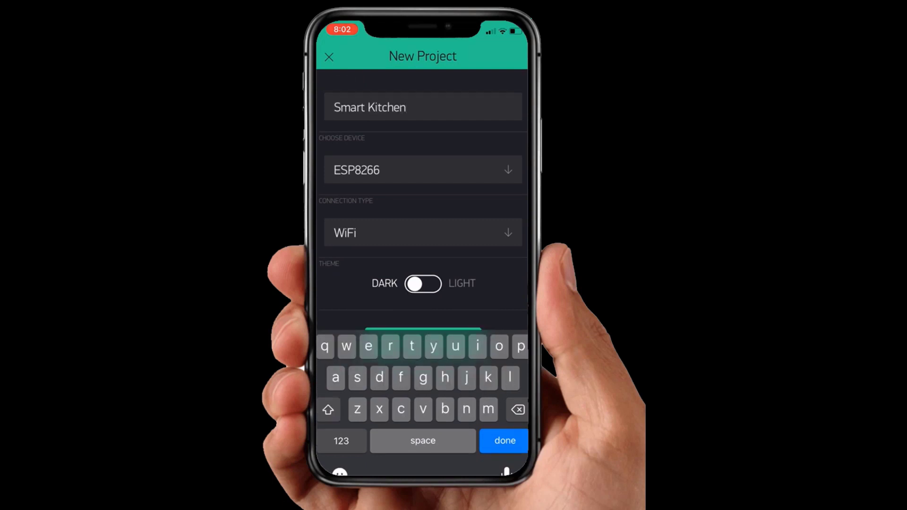
pyautogui.click(422, 169)
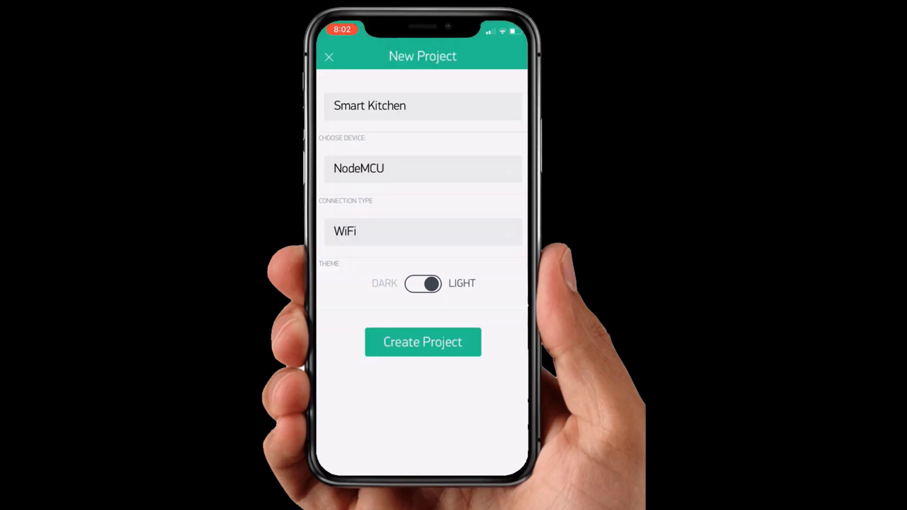
pyautogui.click(422, 341)
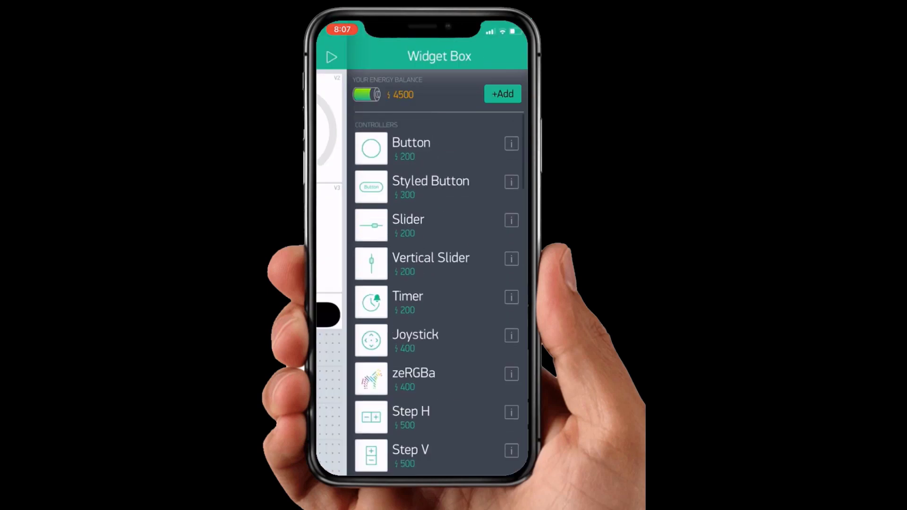
# Step: From Project Settings, e-mail the Smart Kitchen project's auth token
pyautogui.click(411, 148)
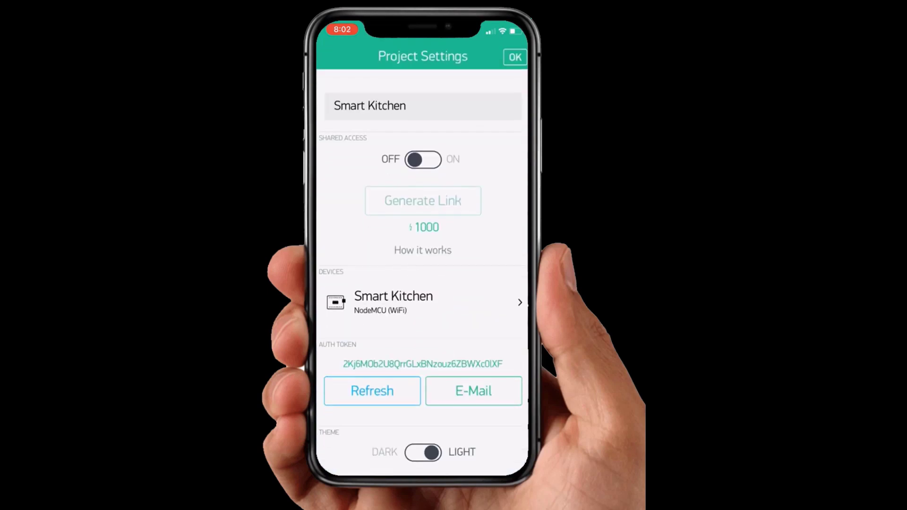
pyautogui.scroll(-3)
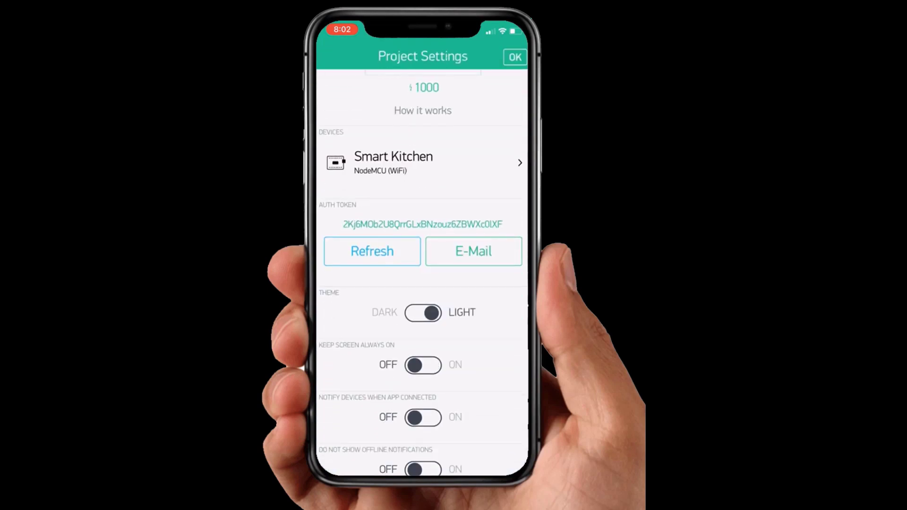
pyautogui.click(472, 251)
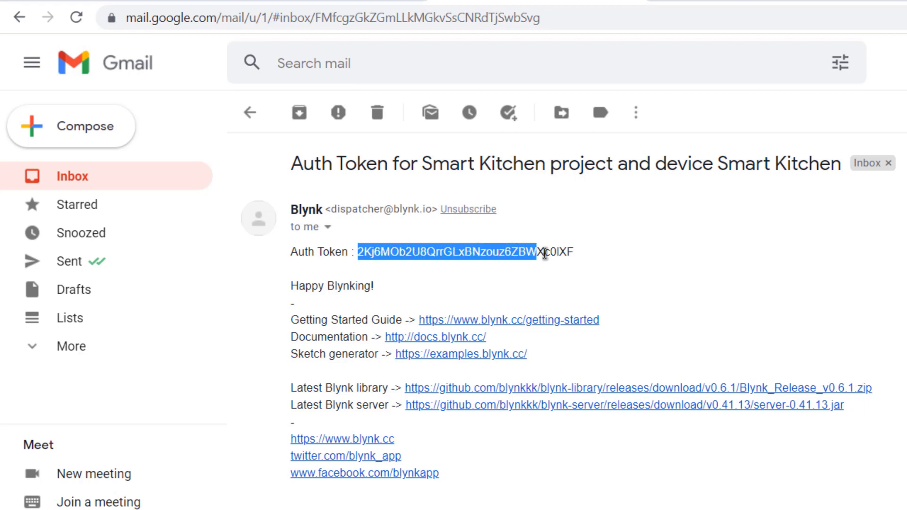
# Step: Select and copy the Blynk auth token from the Gmail message
pyautogui.click(778, 370)
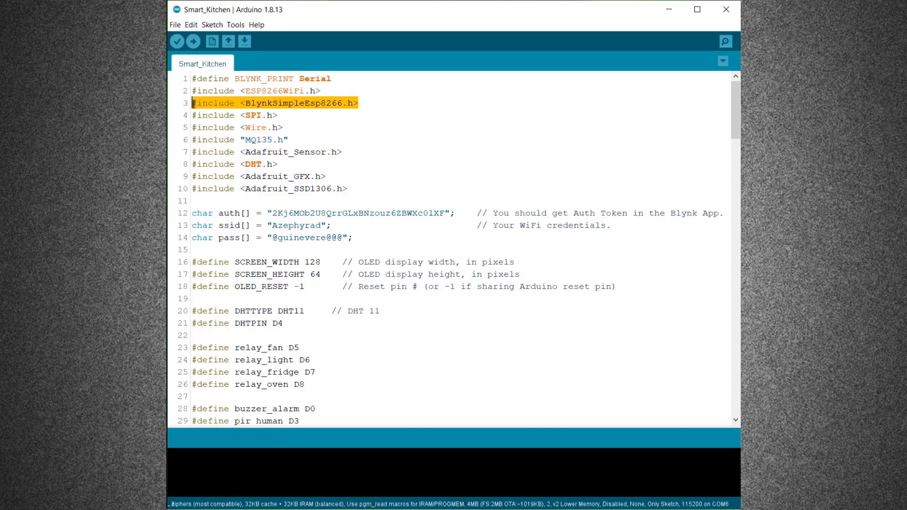
pyautogui.click(212, 176)
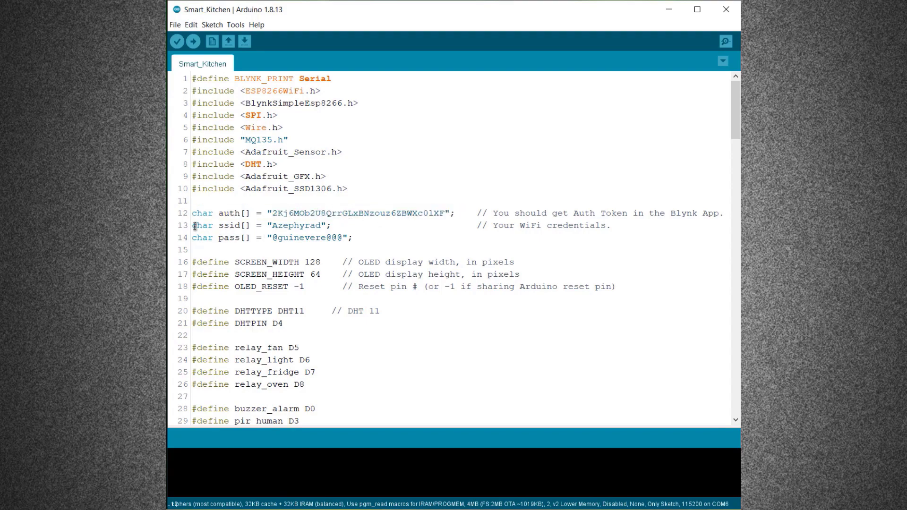
pyautogui.moveTo(193, 226); pyautogui.dragTo(356, 238)
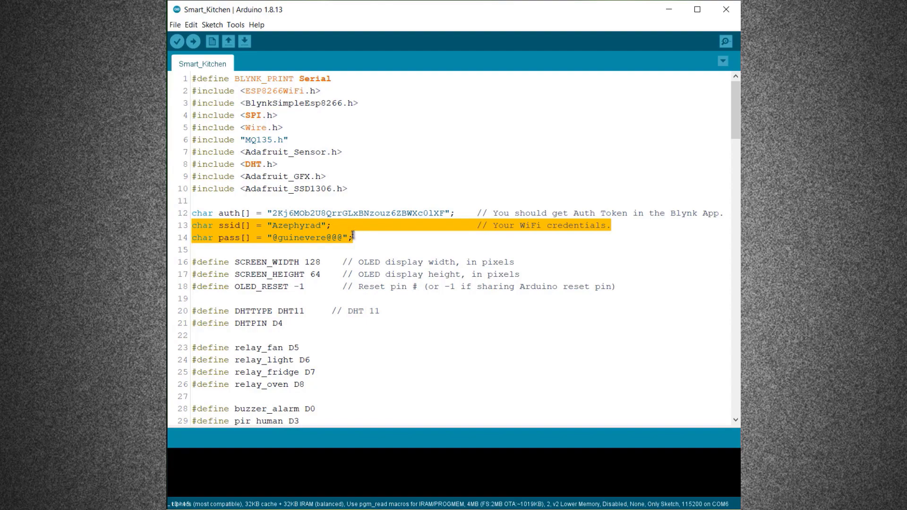
pyautogui.click(235, 25)
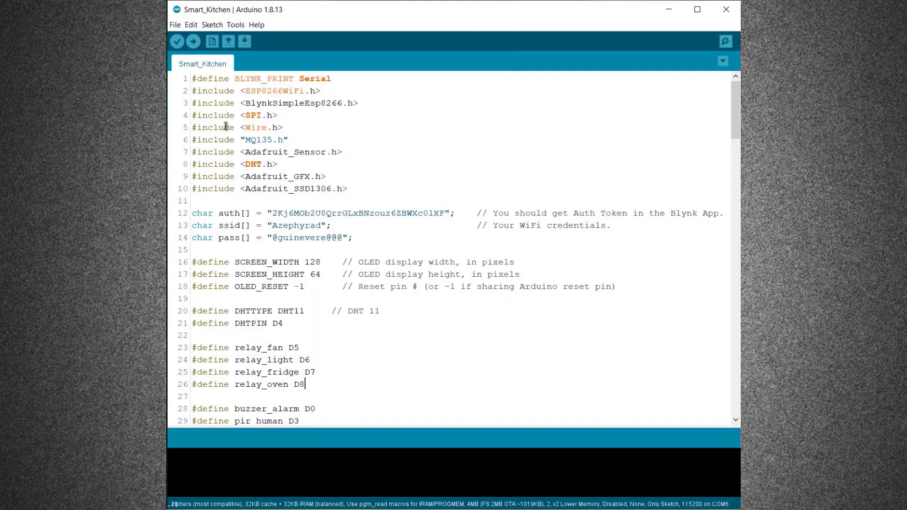
pyautogui.click(193, 41)
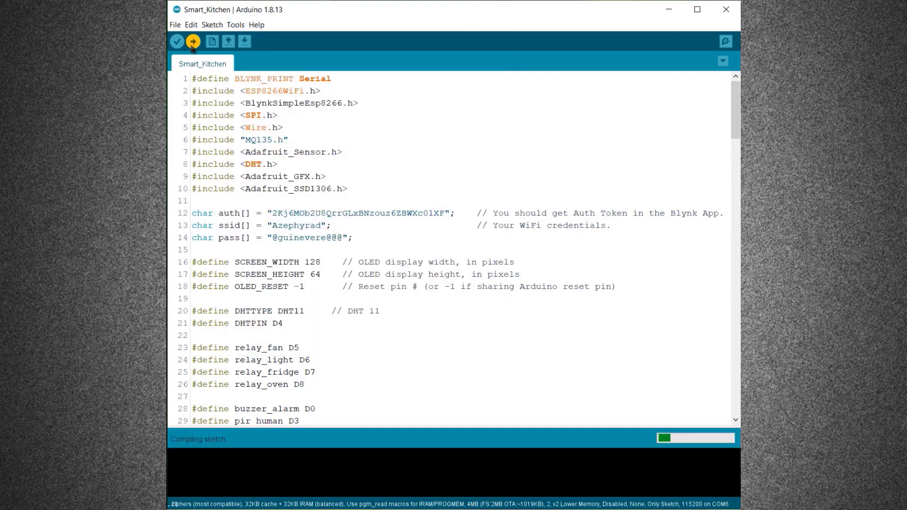
# Step: Upload the Smart Kitchen sketch to the NodeMCU so the phone dashboard shows live readings
pyautogui.click(192, 41)
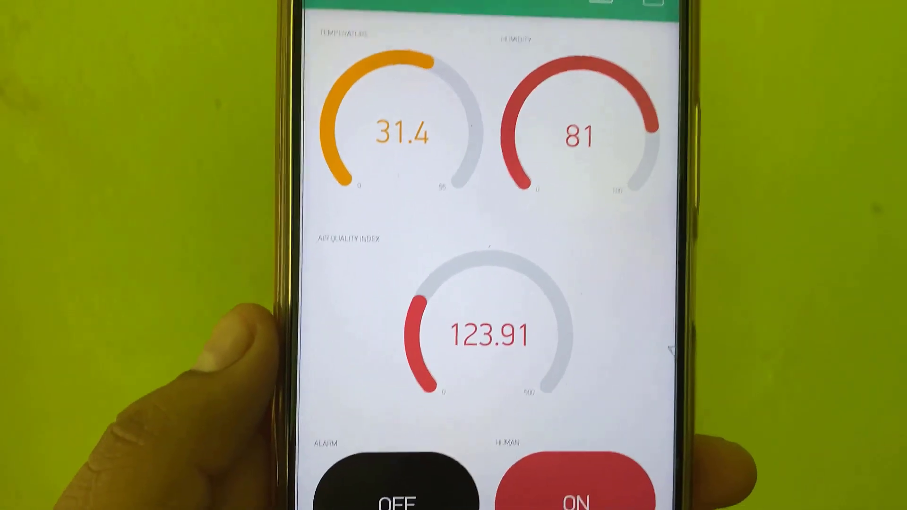
pyautogui.scroll(-3)
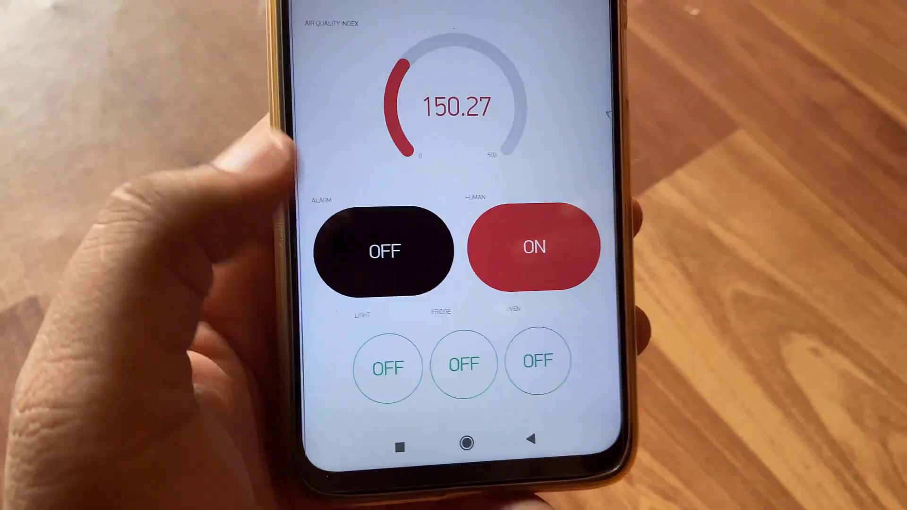
pyautogui.click(388, 367)
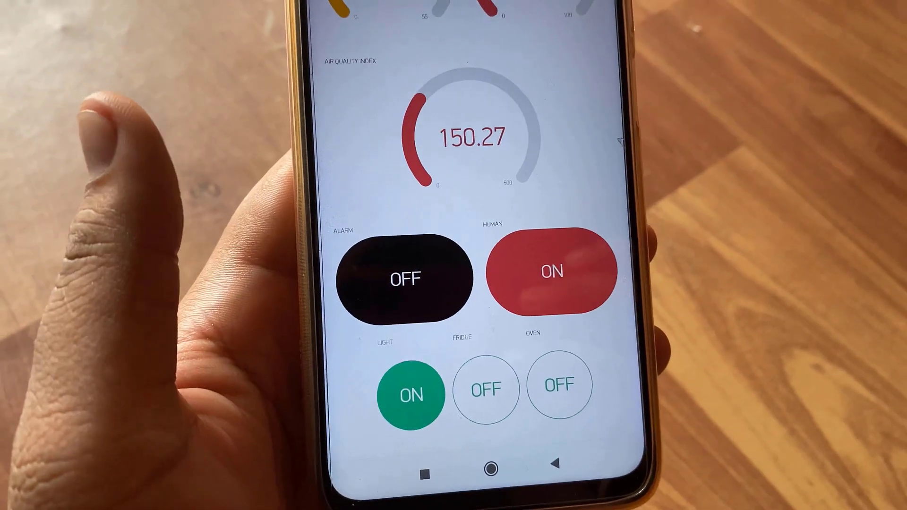
pyautogui.click(485, 388)
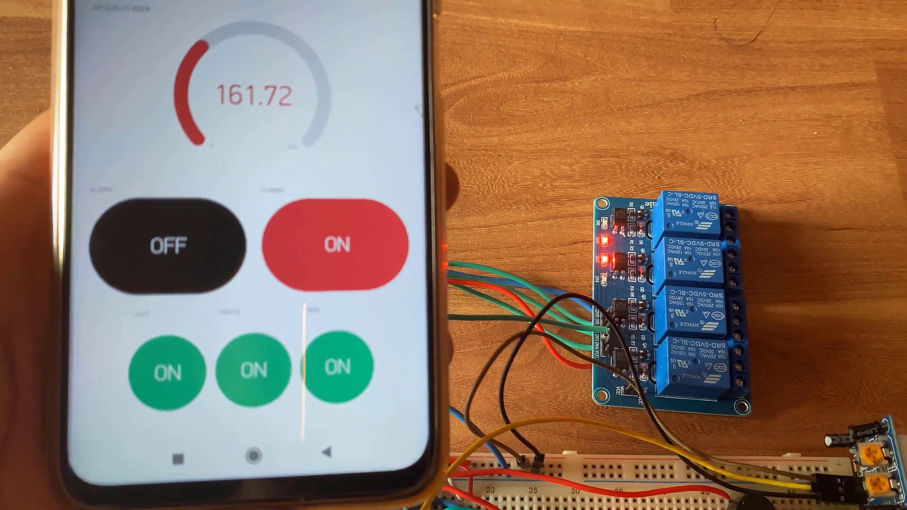
pyautogui.click(340, 369)
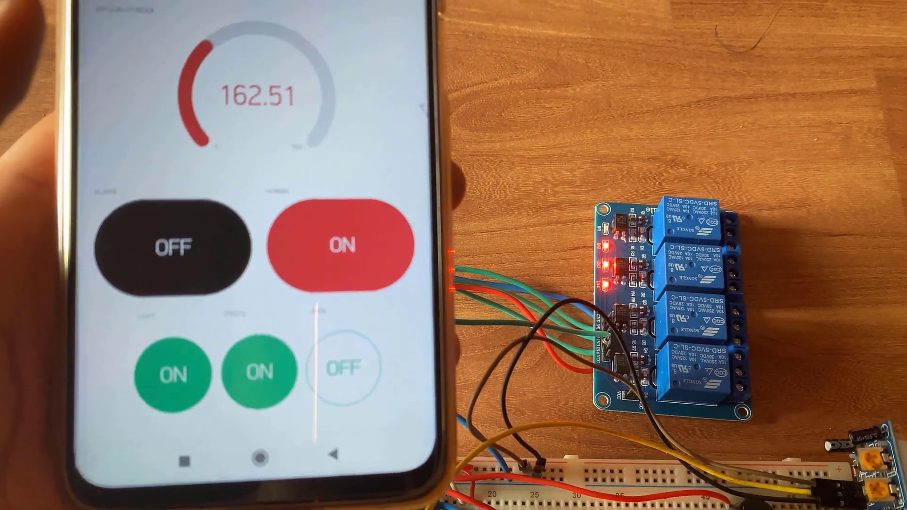
pyautogui.click(258, 375)
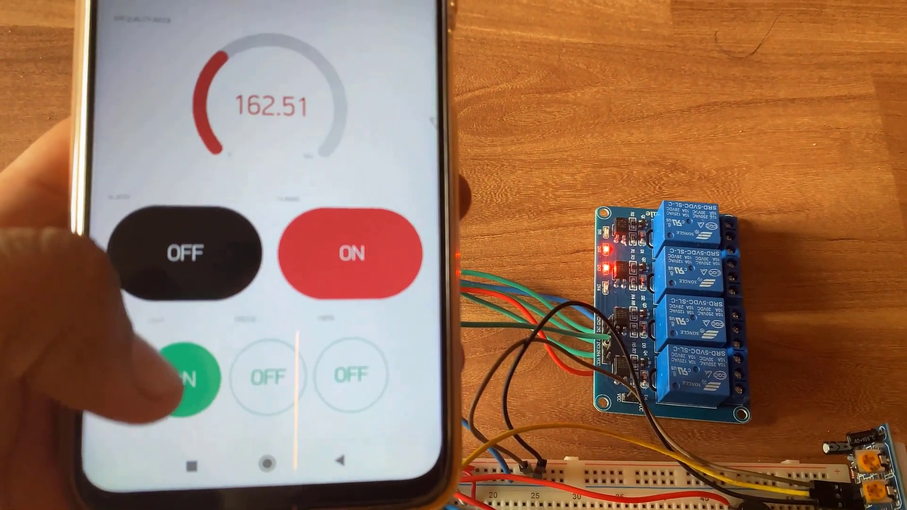
pyautogui.click(191, 379)
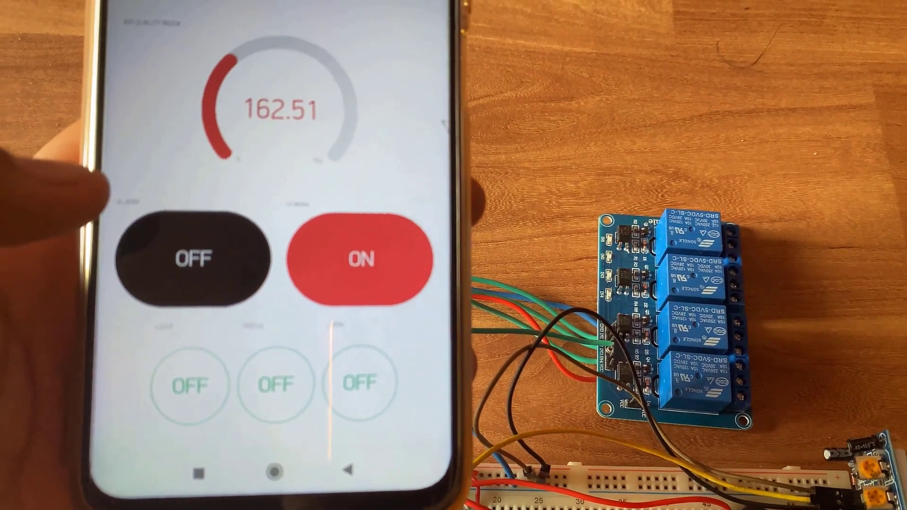